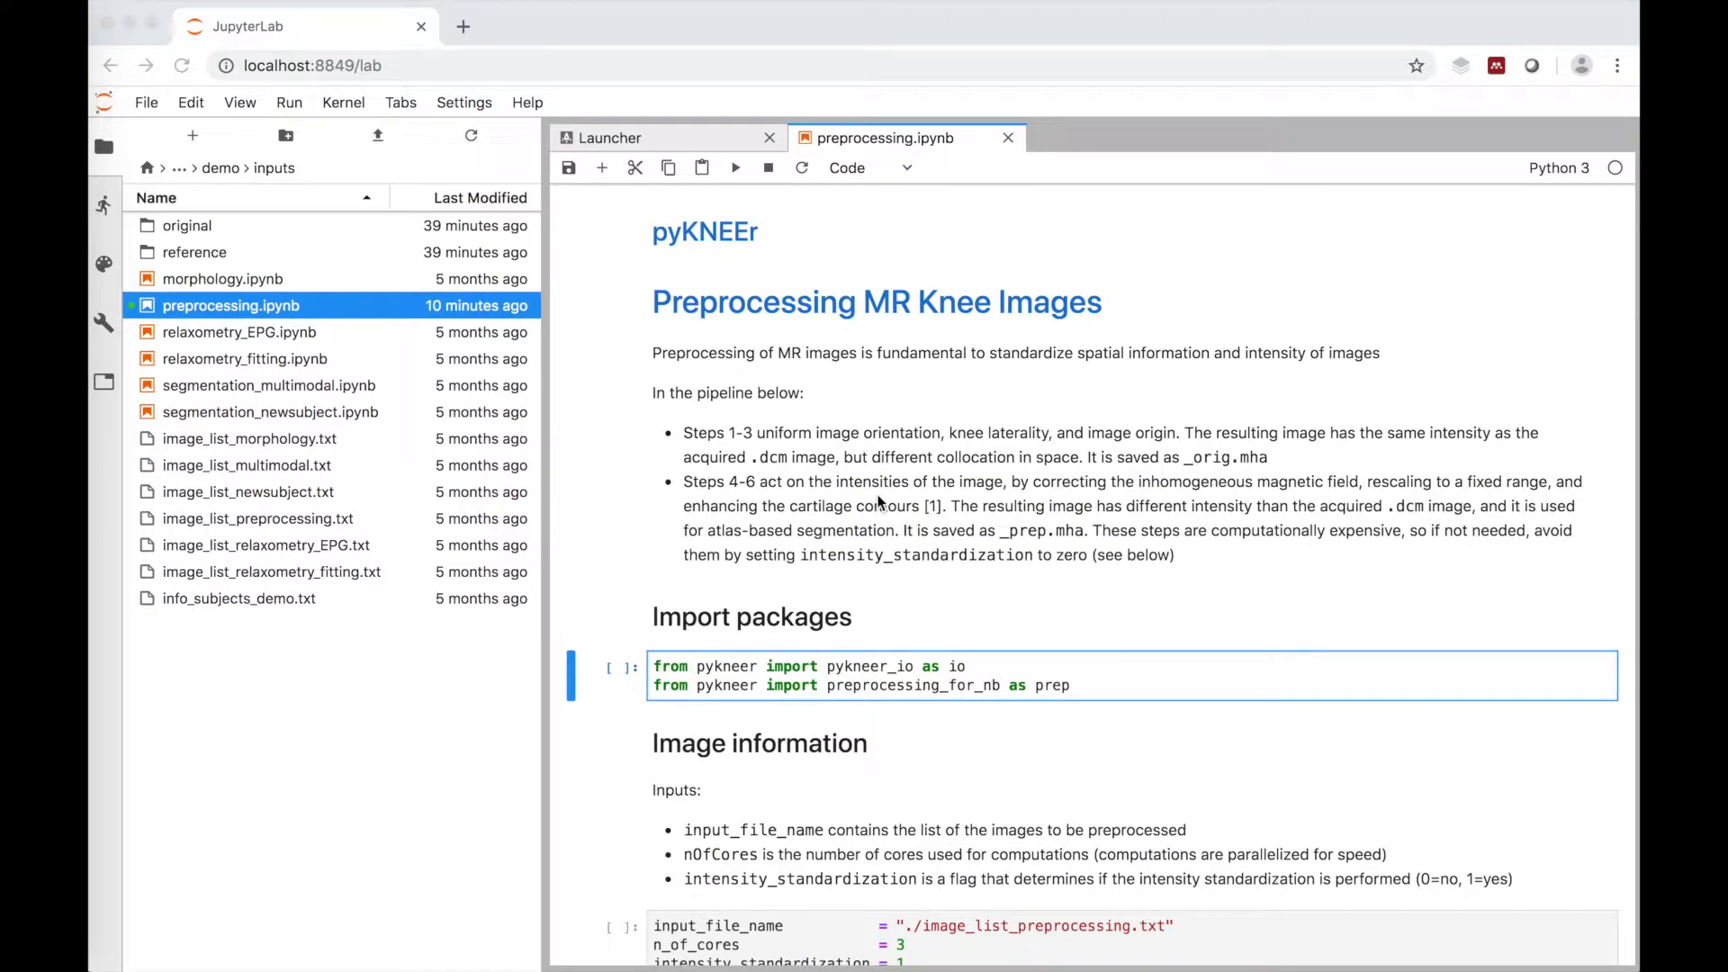
Scroll preprocessing.ipynb through the origin reset, edge-preserving smoothing and visualization outputs
double_click(255, 518)
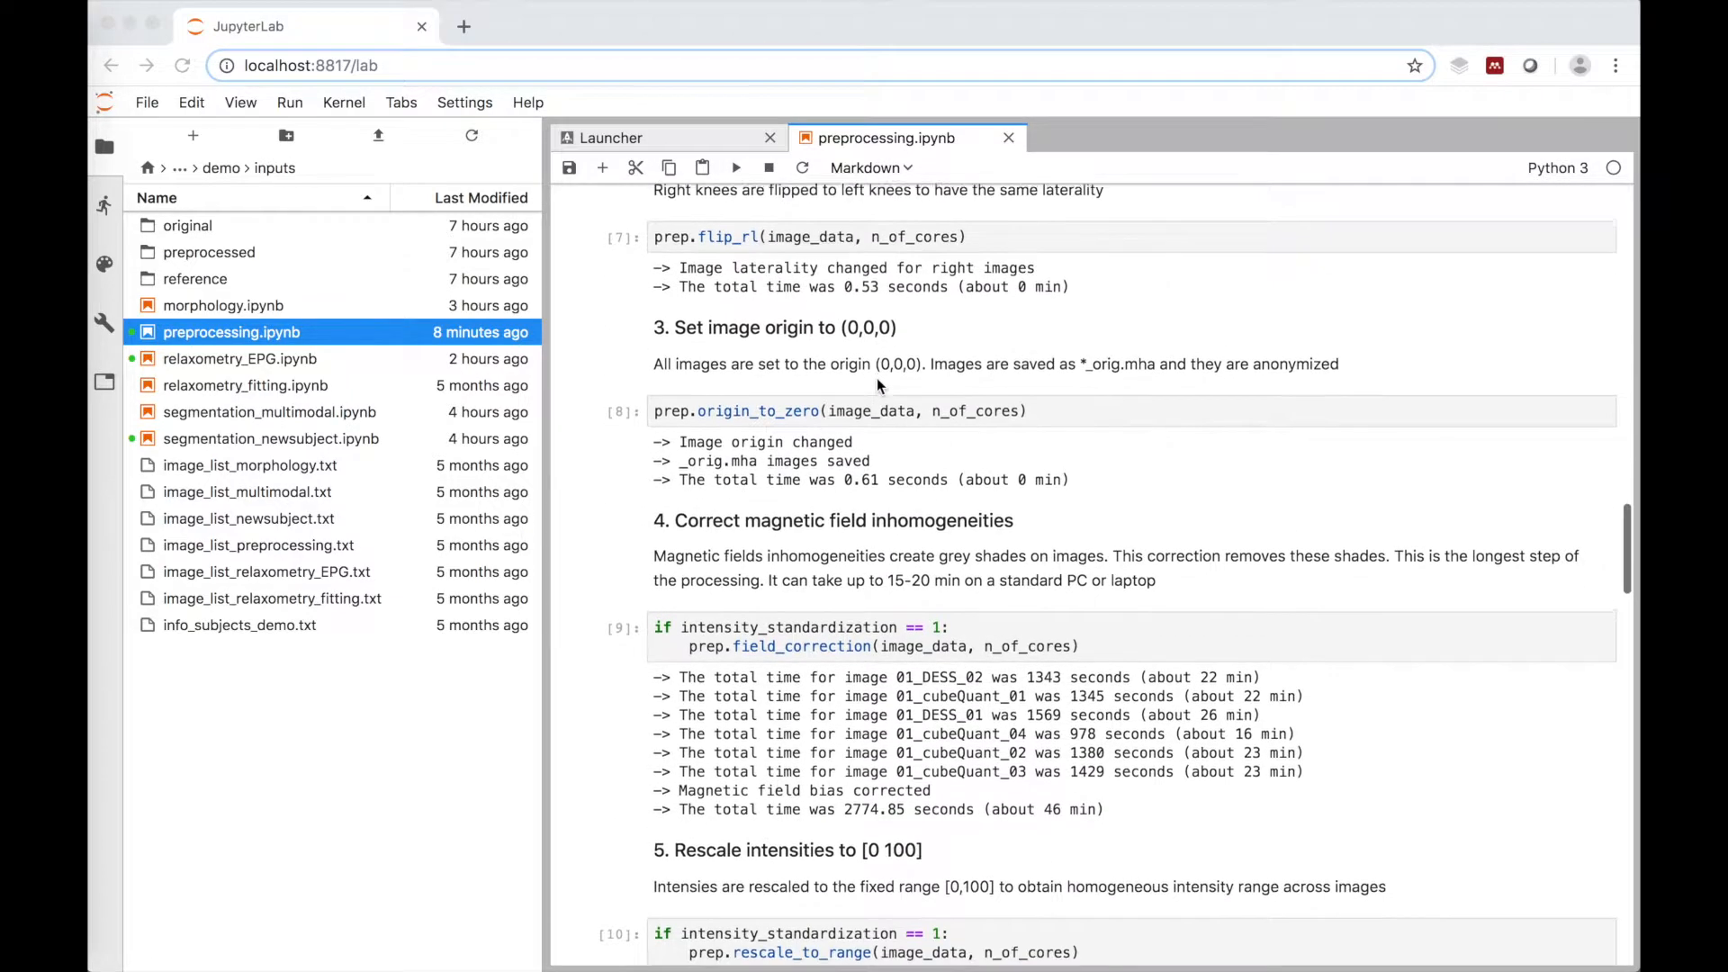
scroll(down, 3)
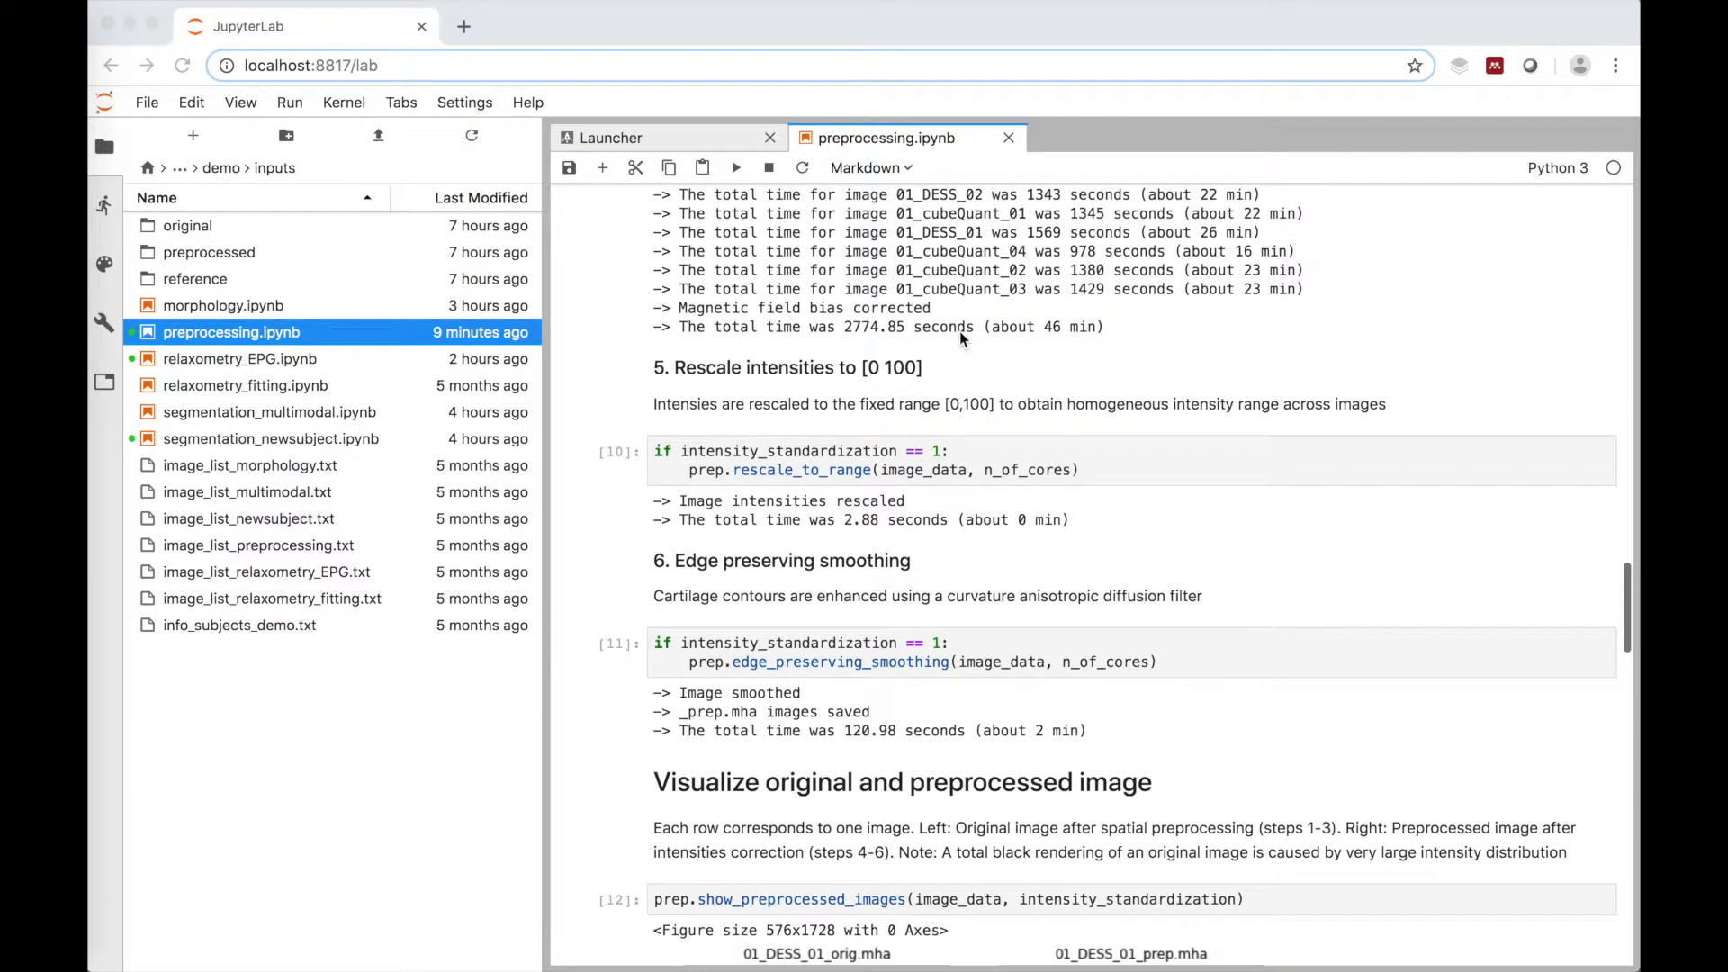
scroll(down, 3)
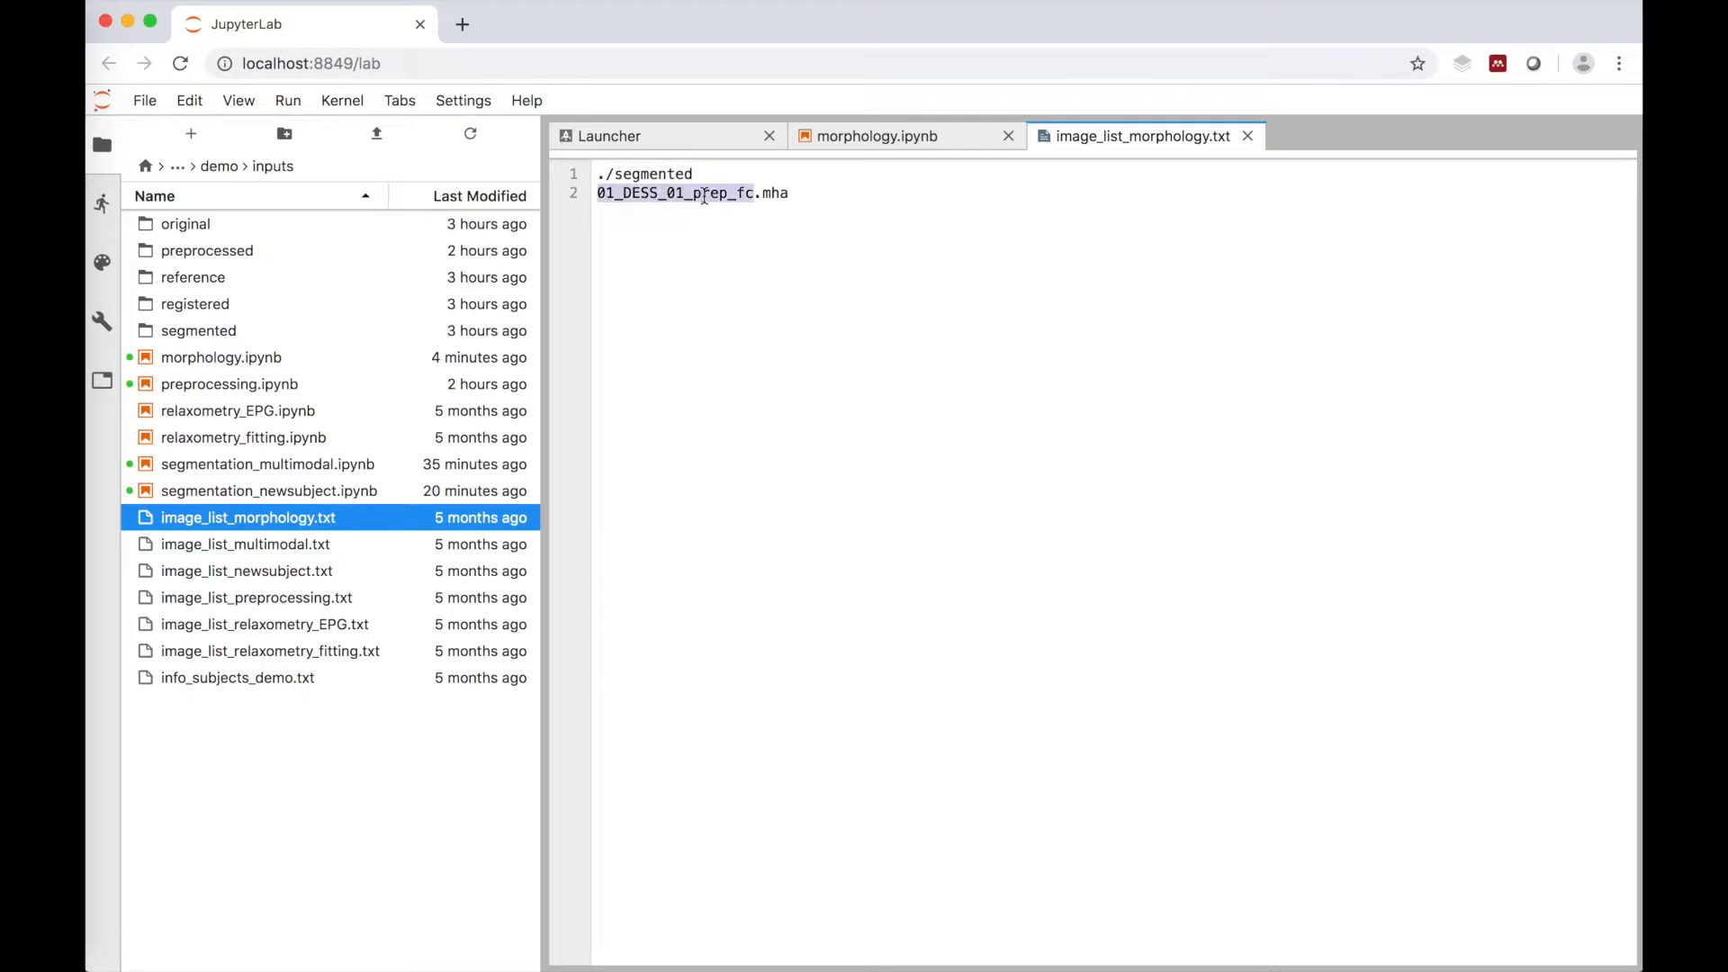
Open image_list_morphology.txt to confirm it lists 01_DESS_01_prep_fc.mha
click(875, 136)
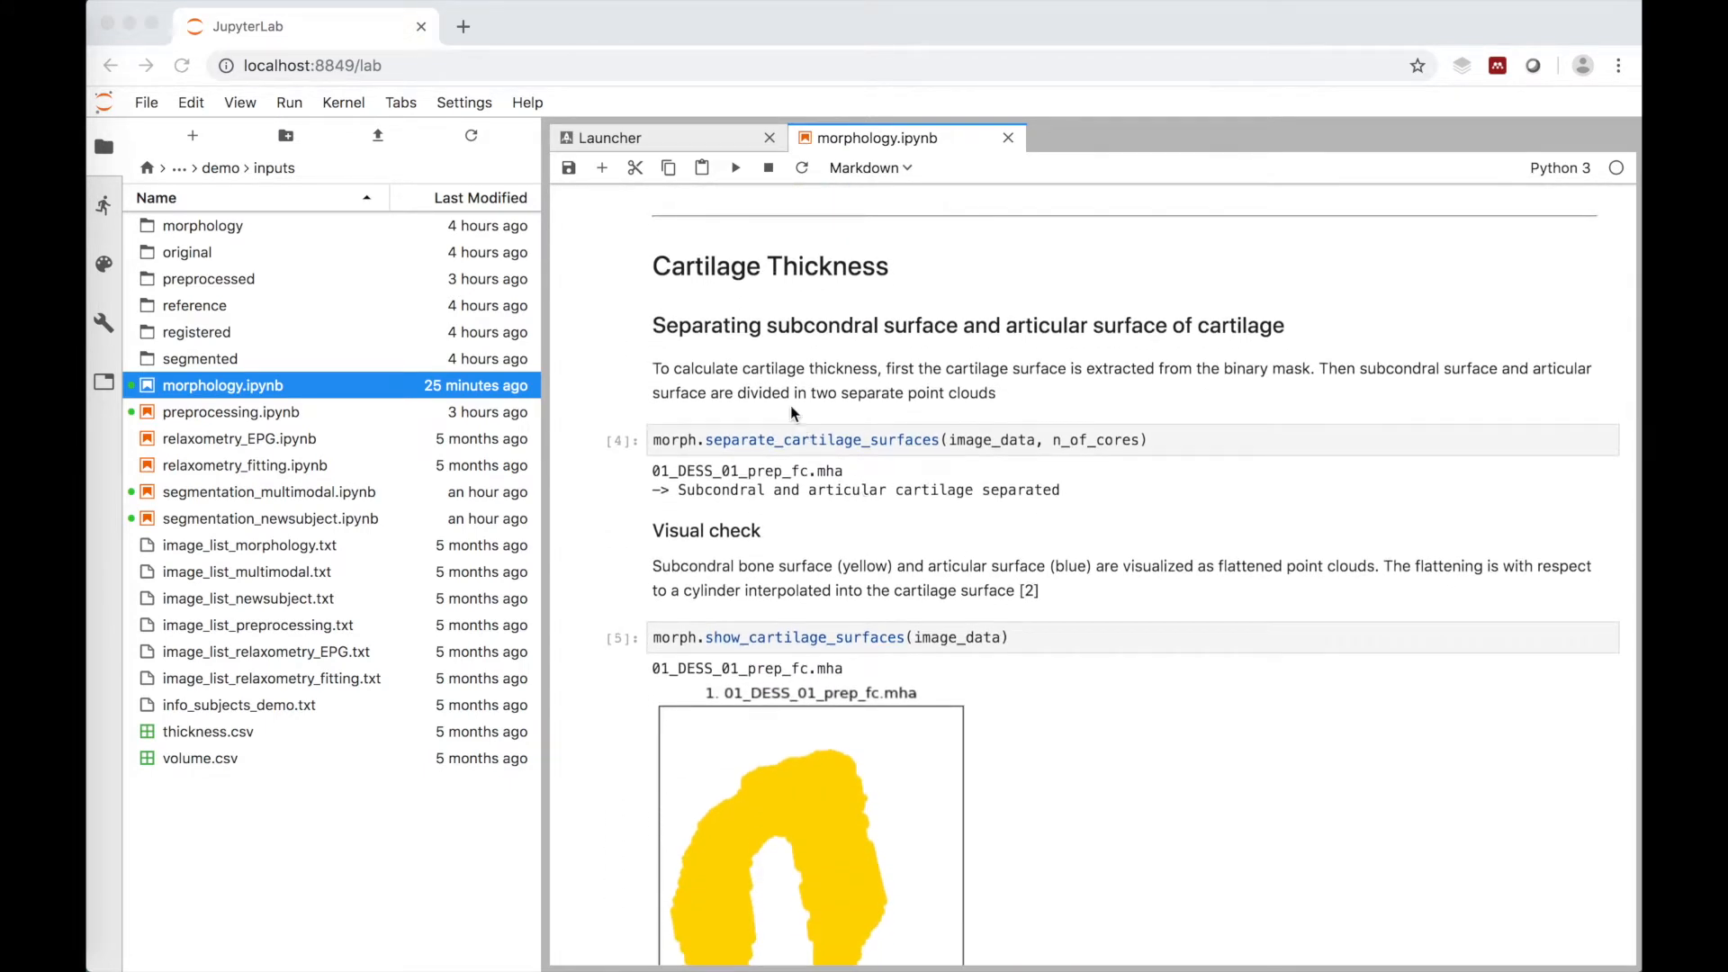
Scroll morphology.ipynb from Cartilage Thickness down to the cartilage volume plot
scroll(down, 3)
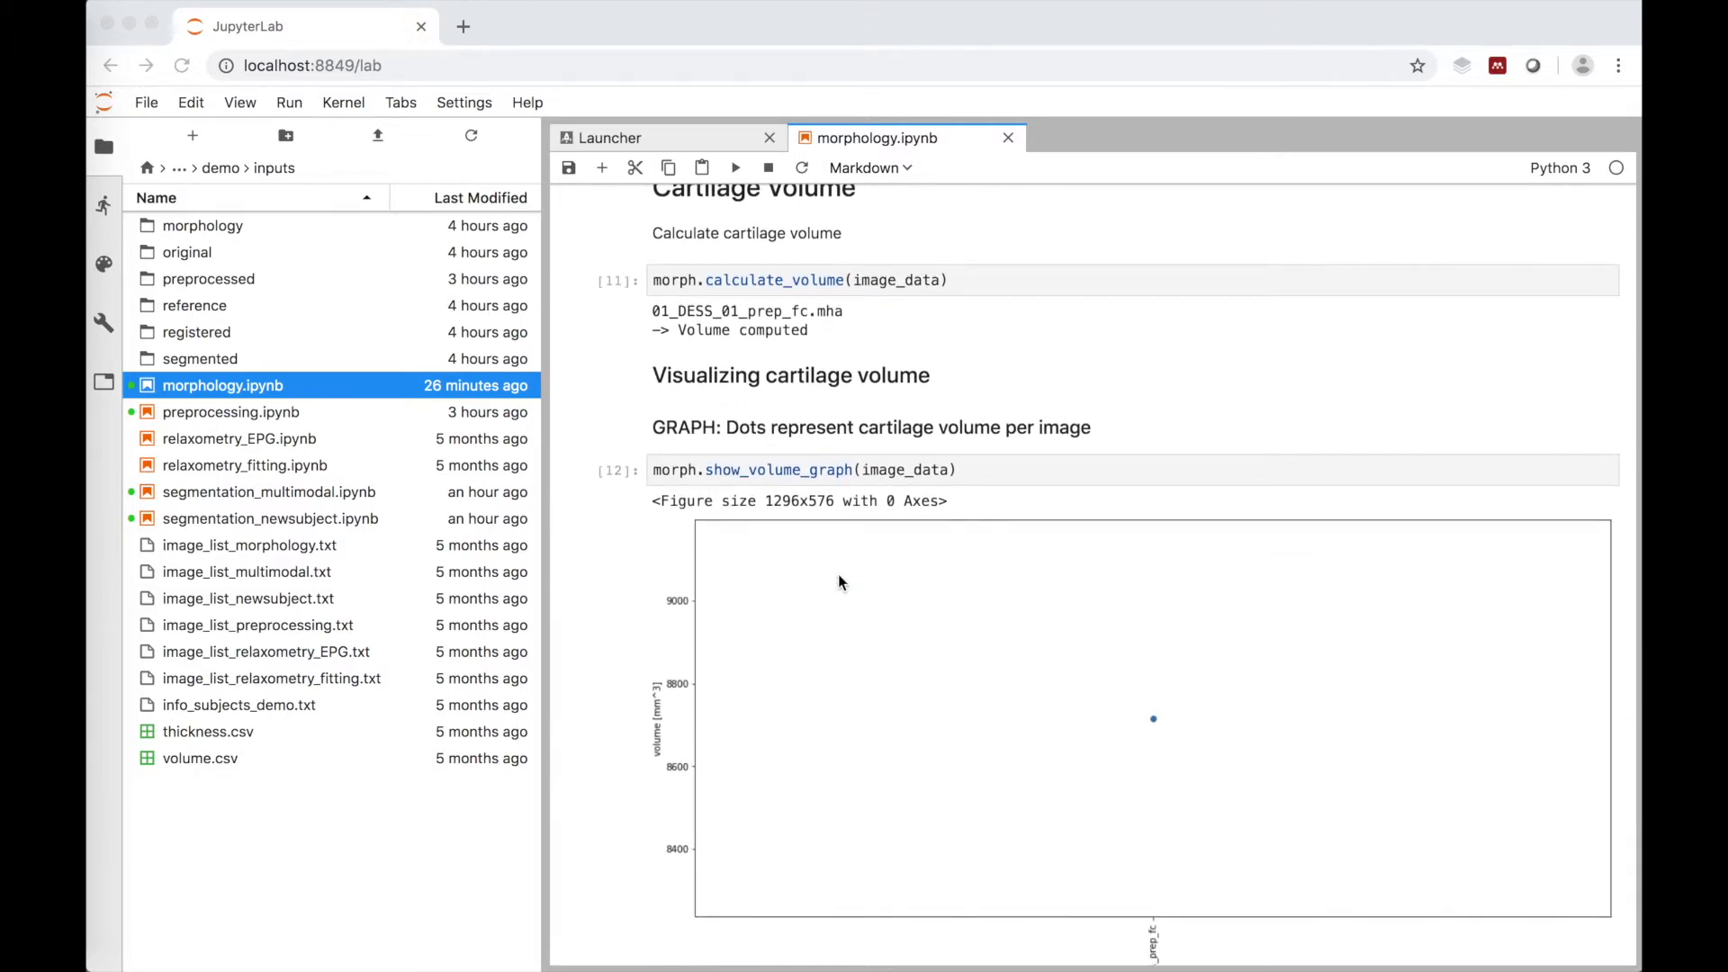